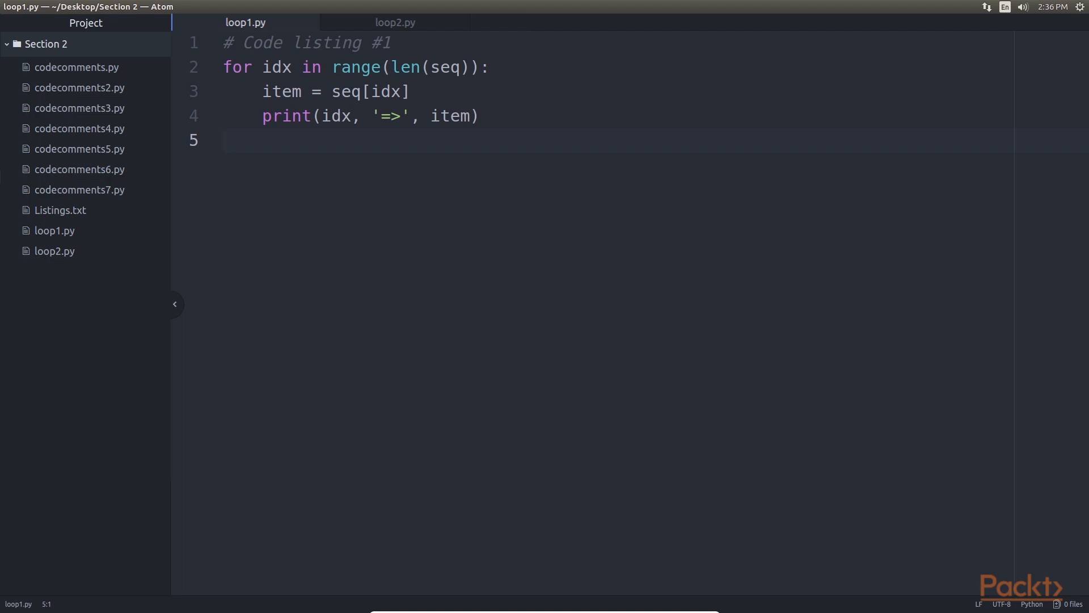
- Switch from loop1.py to the loop2.py listing and highlight its enumerate call and print line
click(223, 141)
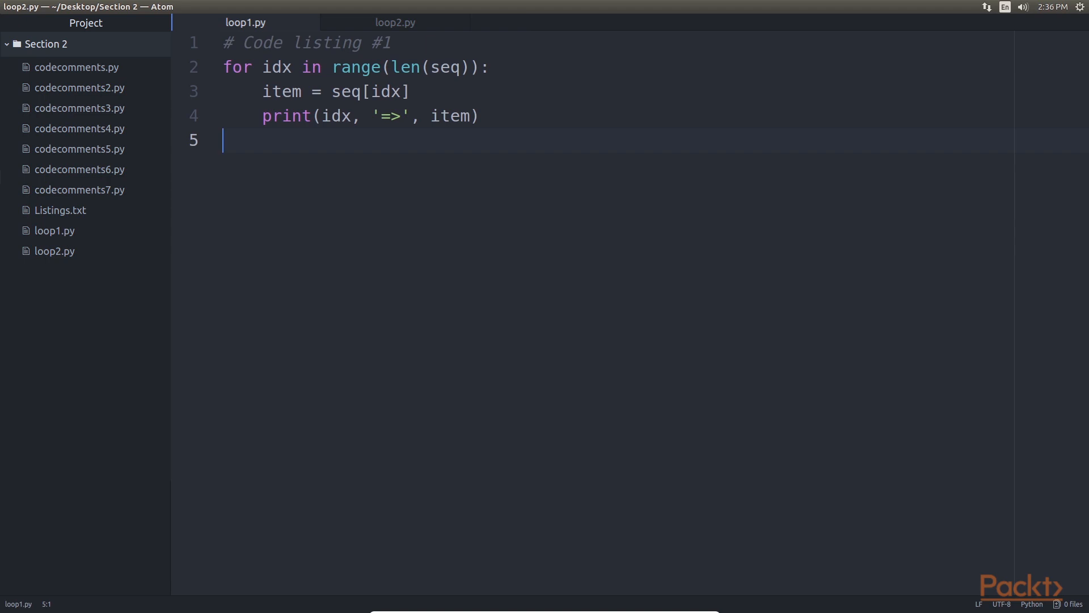
click(380, 23)
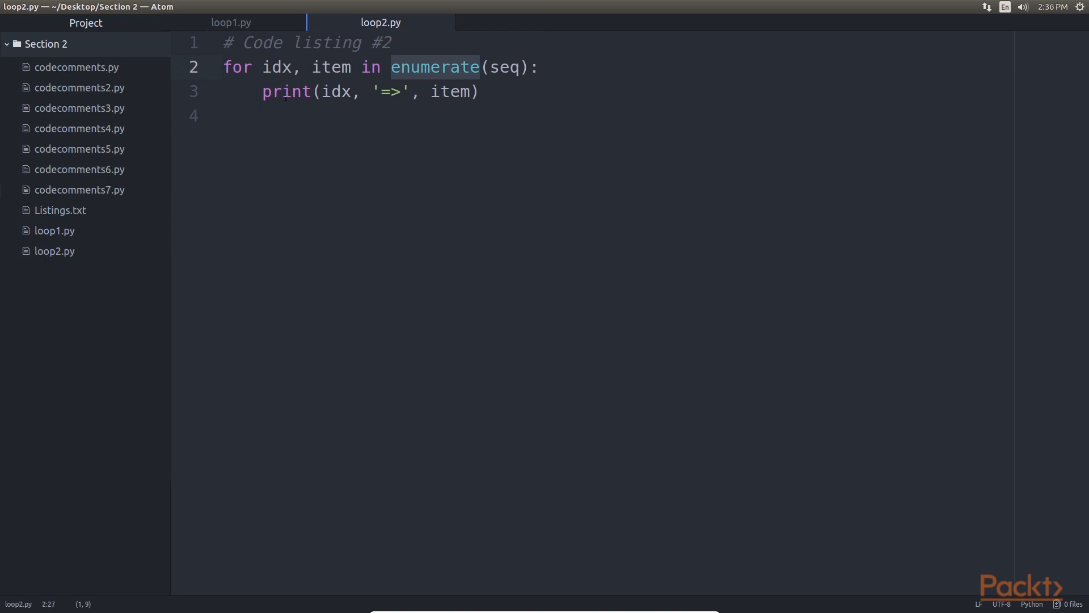
click(484, 91)
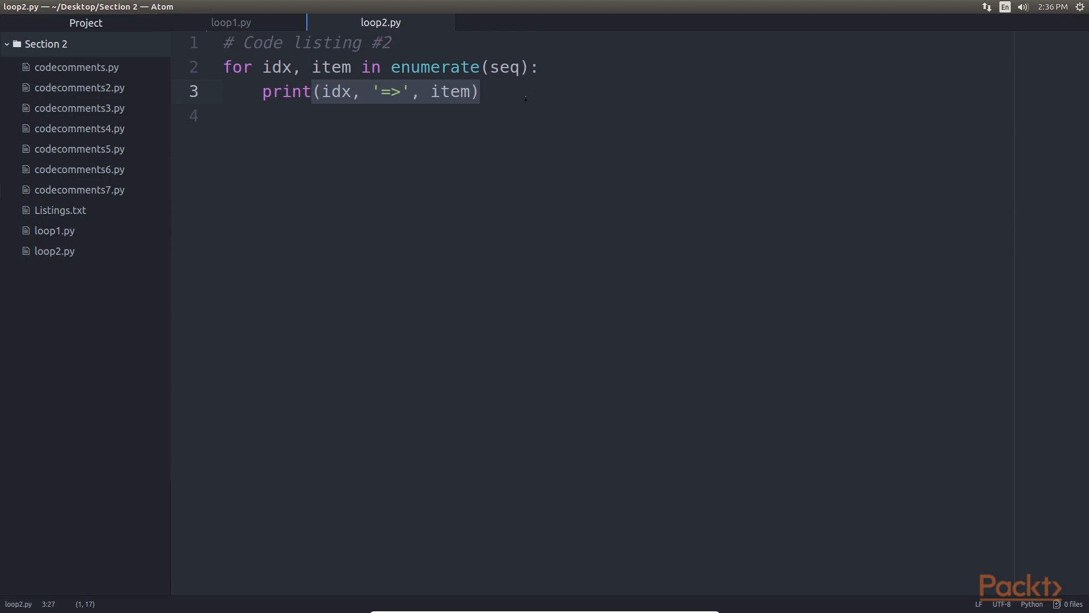
click(479, 91)
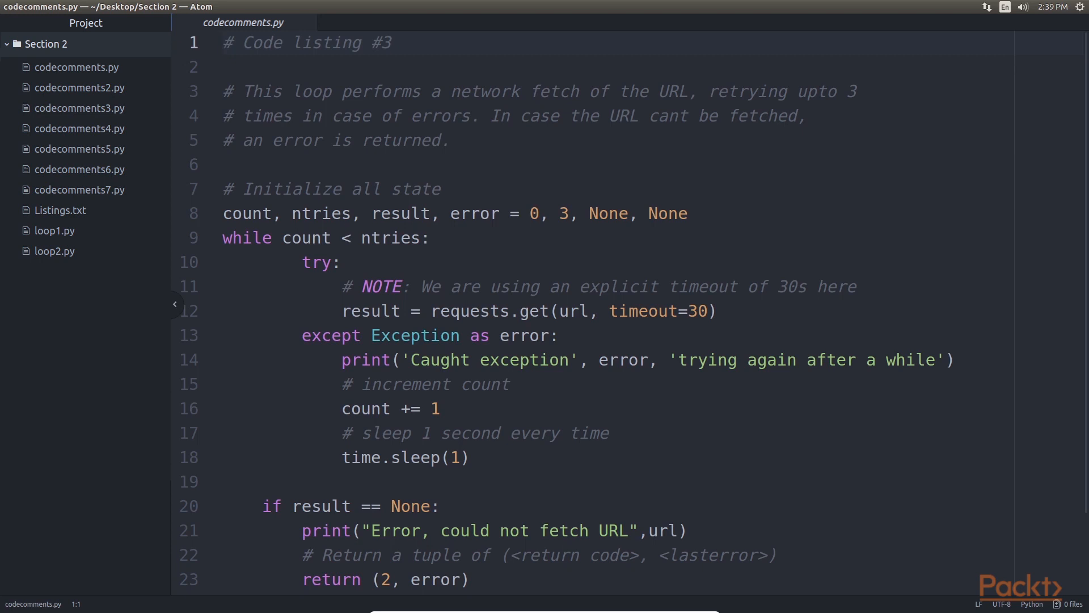
click(222, 42)
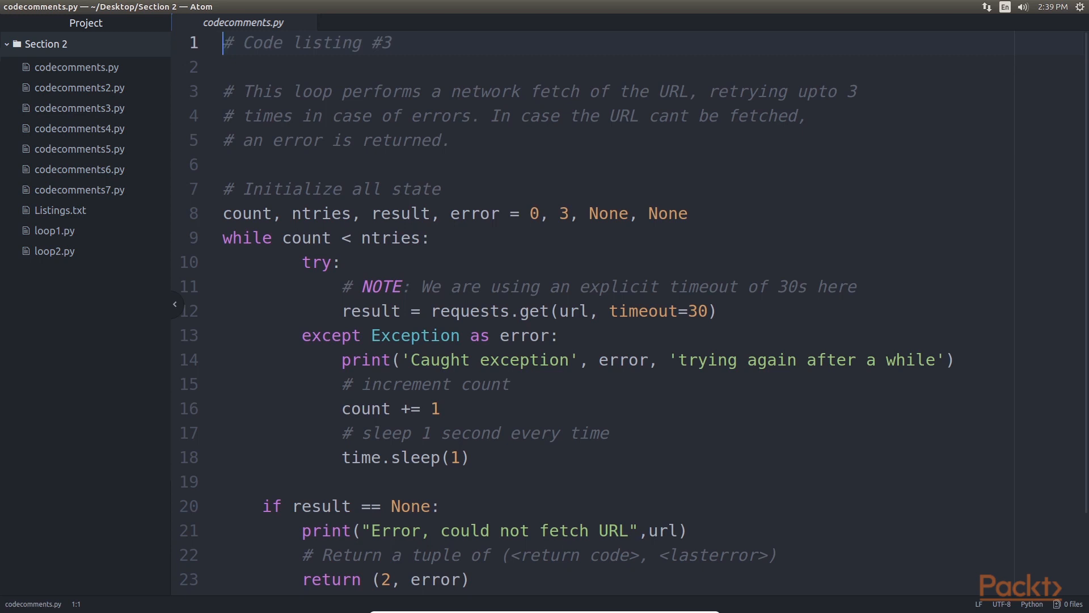
mouse_move(211, 120)
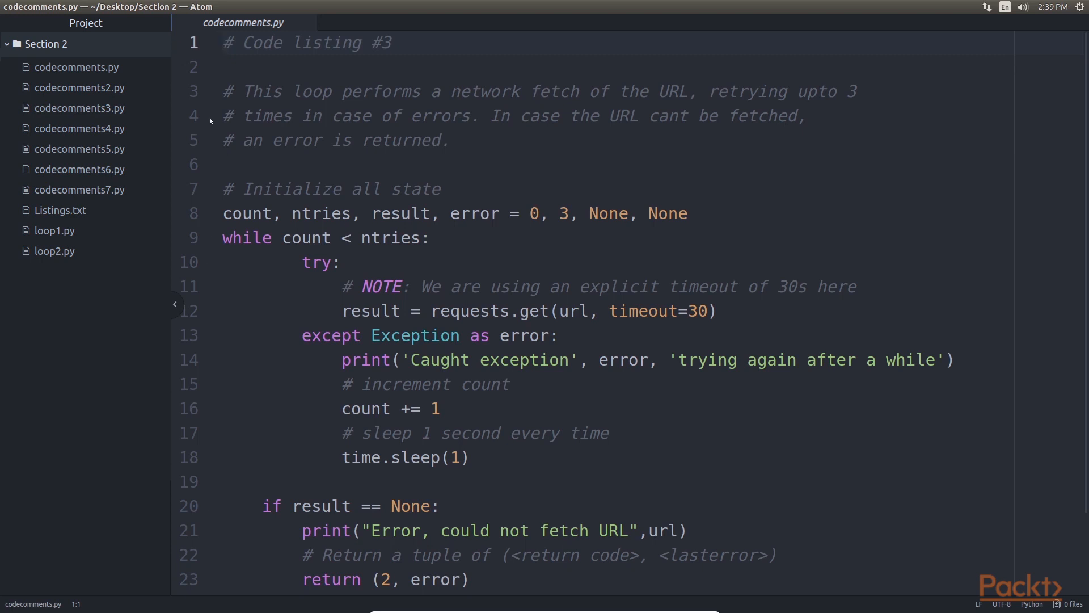
click(227, 91)
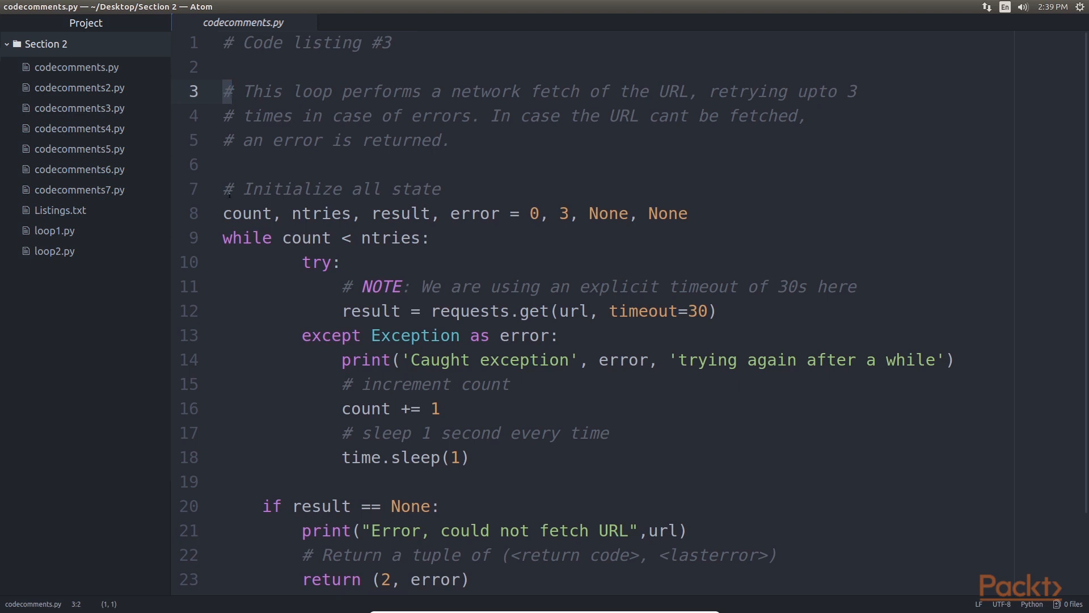
click(517, 213)
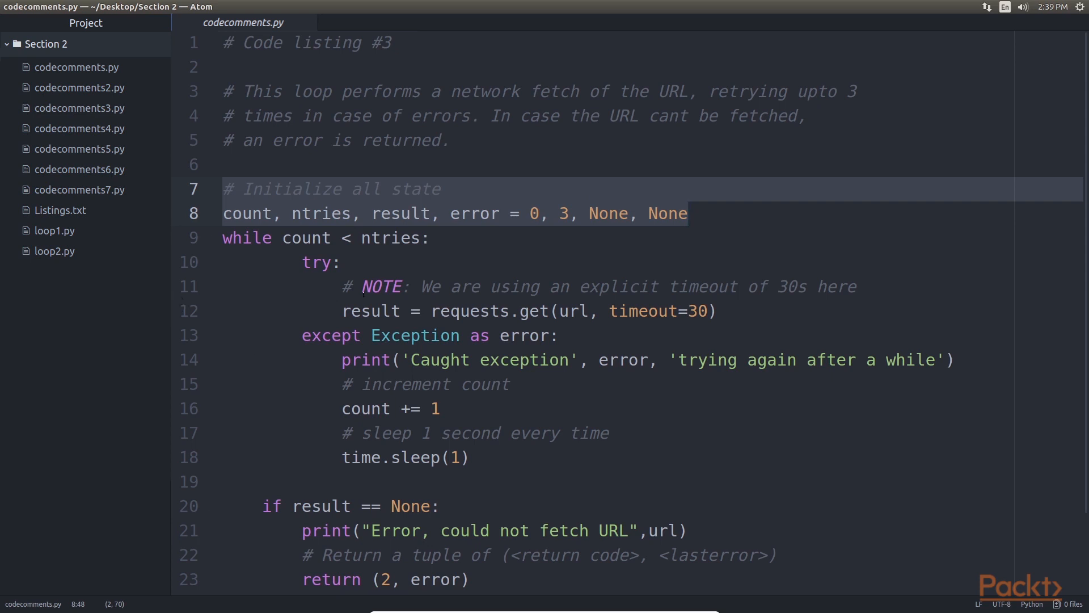
click(708, 311)
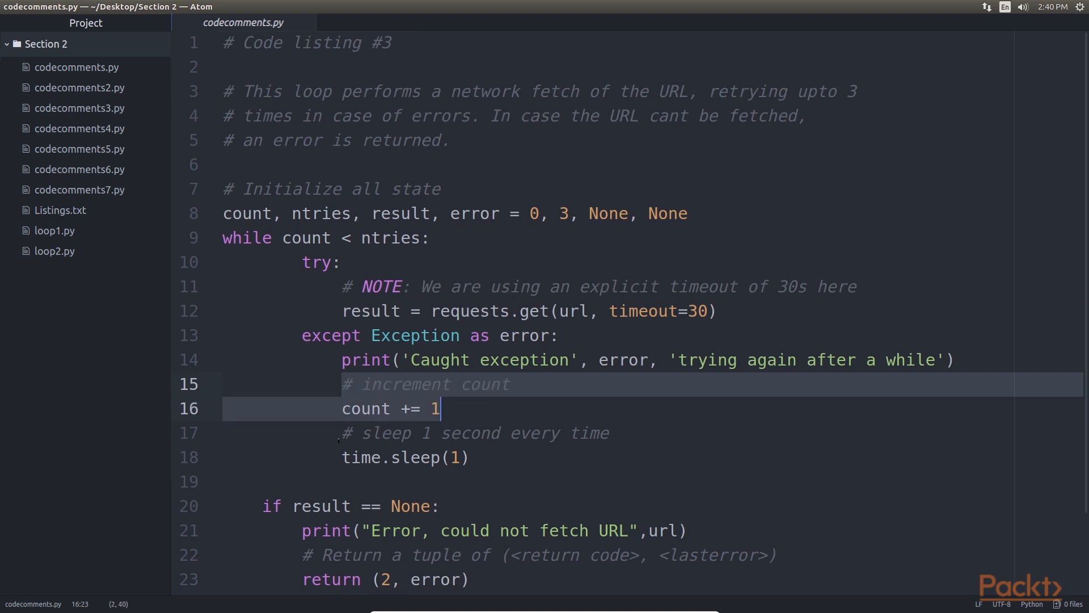
click(493, 458)
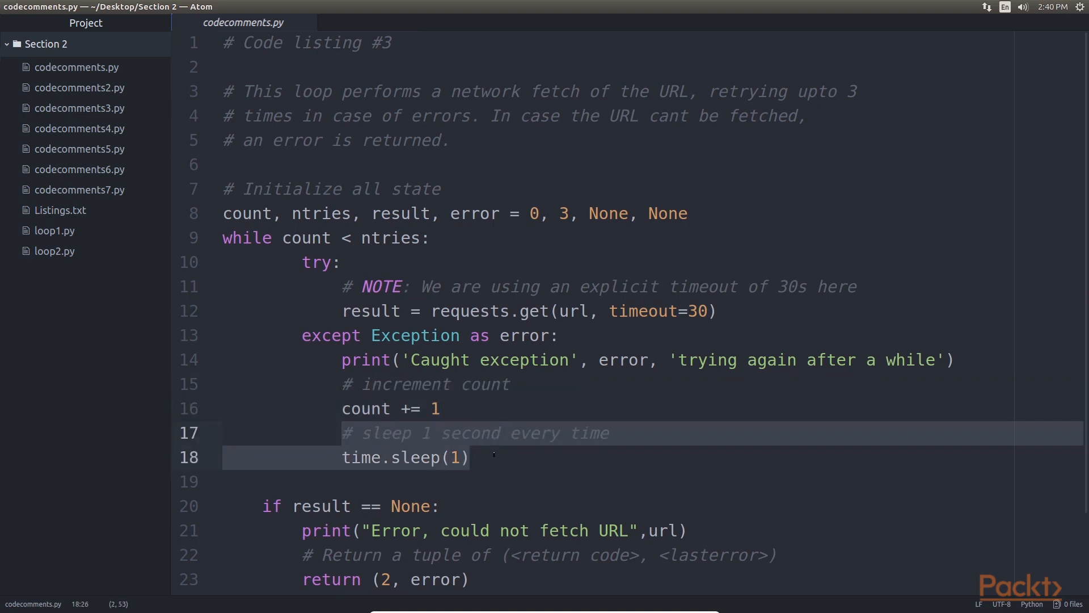
scroll(down, 3)
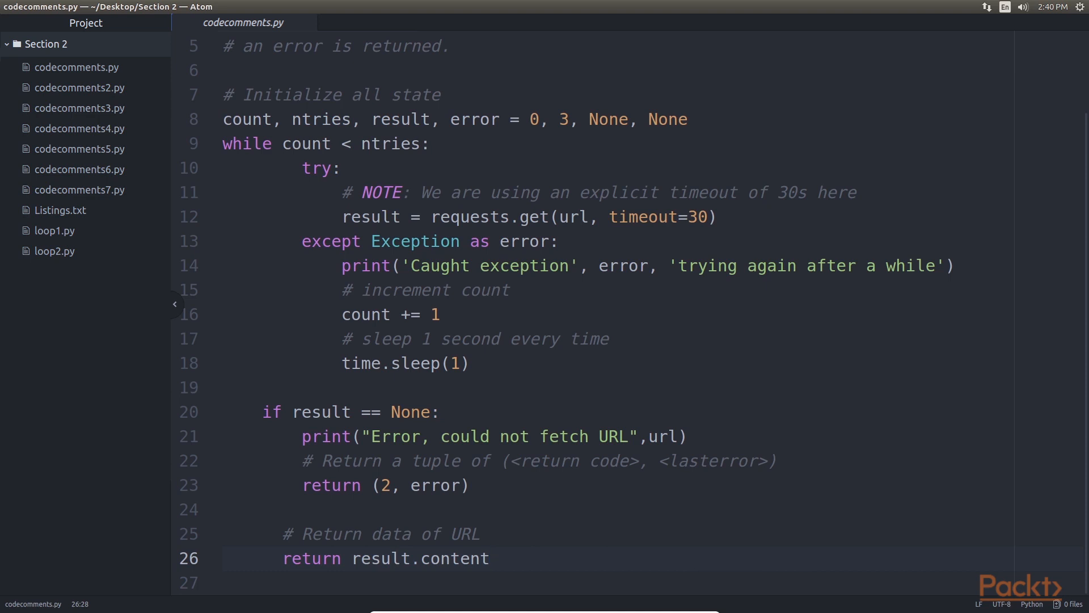
click(490, 559)
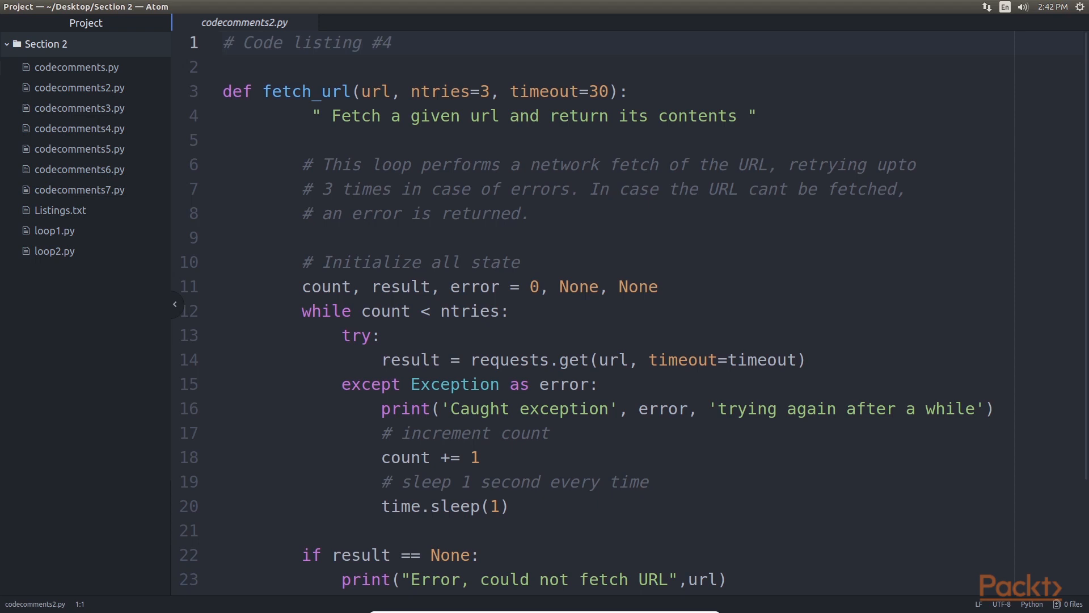
mouse_move(268, 123)
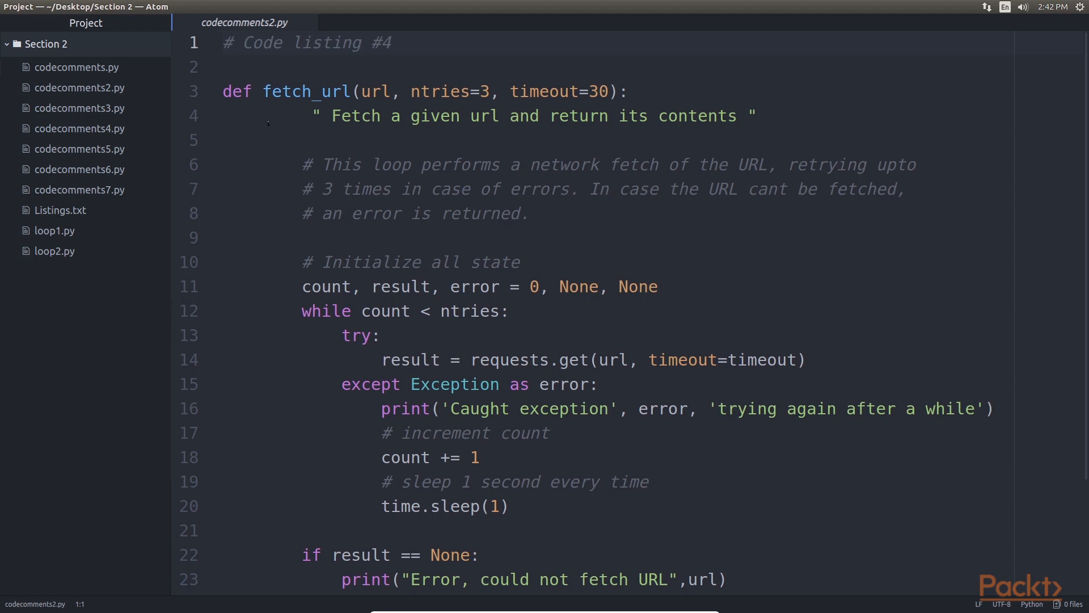
- Highlight the fetch_url def line and its one-line docstring in codecomments2.py
click(262, 91)
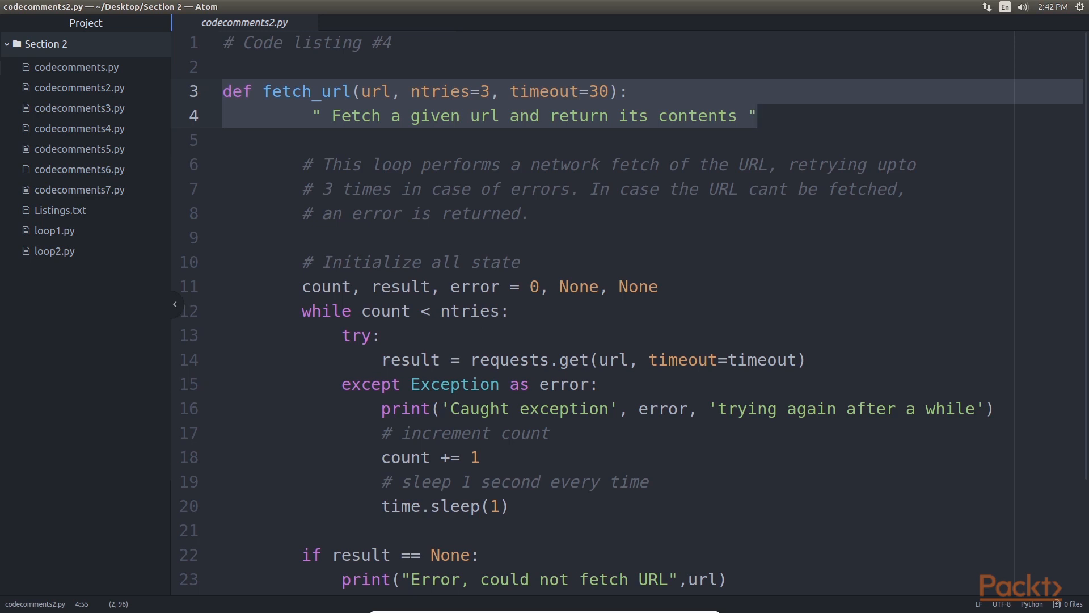
click(755, 115)
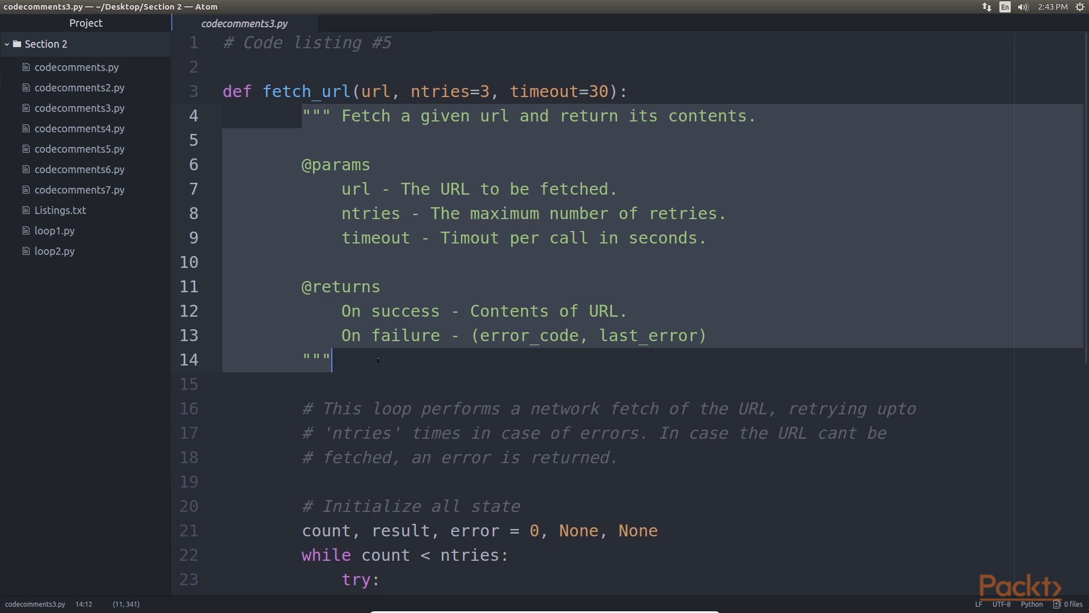
- Clear the highlight on codecomments3.py's long docstring and open codecomments4.py with the UrlFetcher class
click(311, 116)
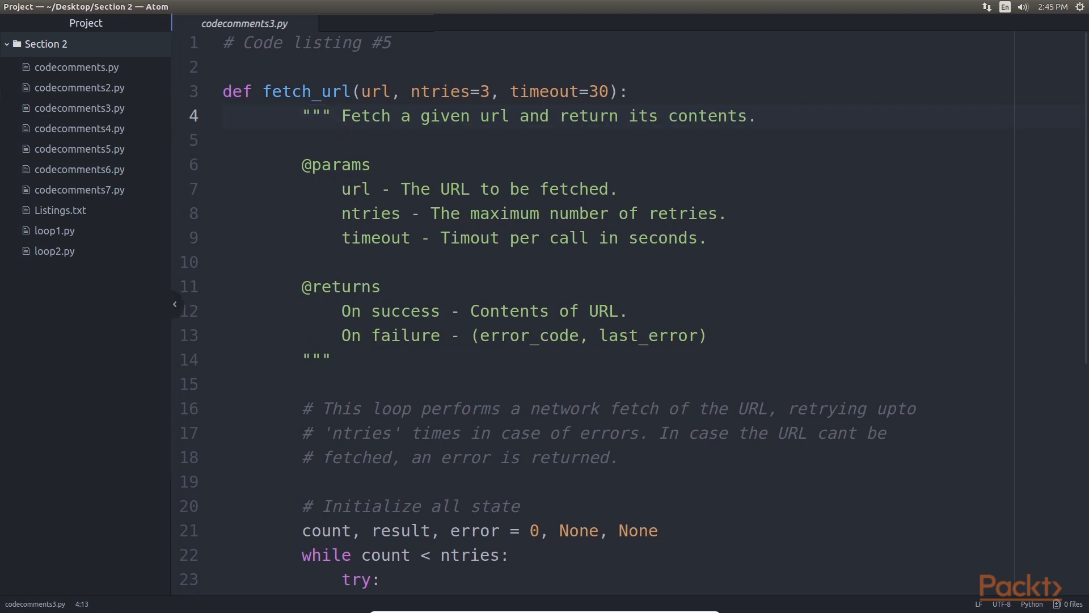
click(80, 128)
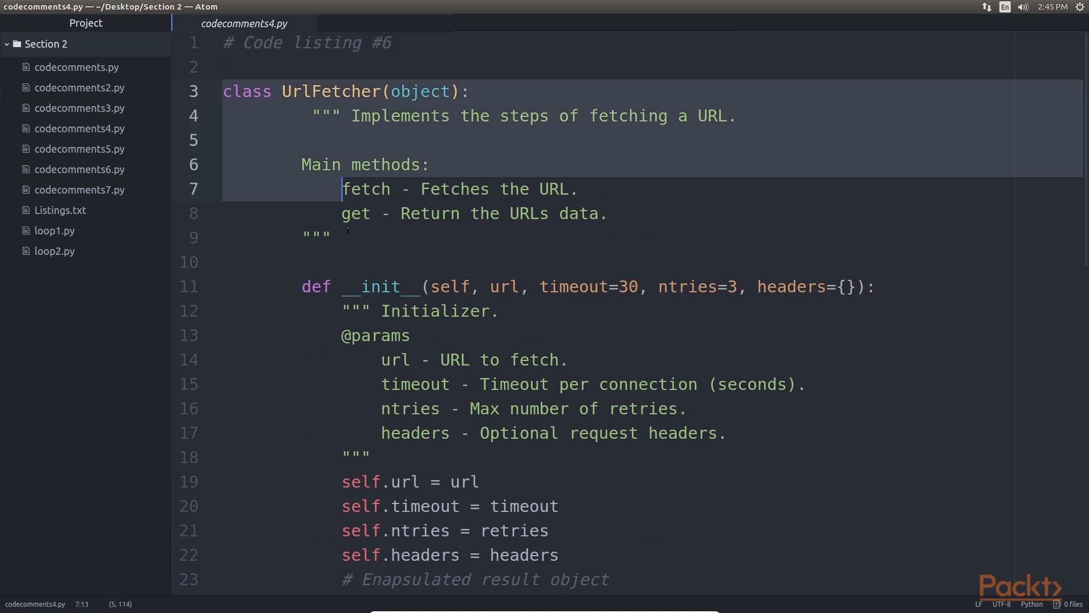
- Scroll through codecomments4.py and highlight the UrlFetcher class docstring
click(347, 237)
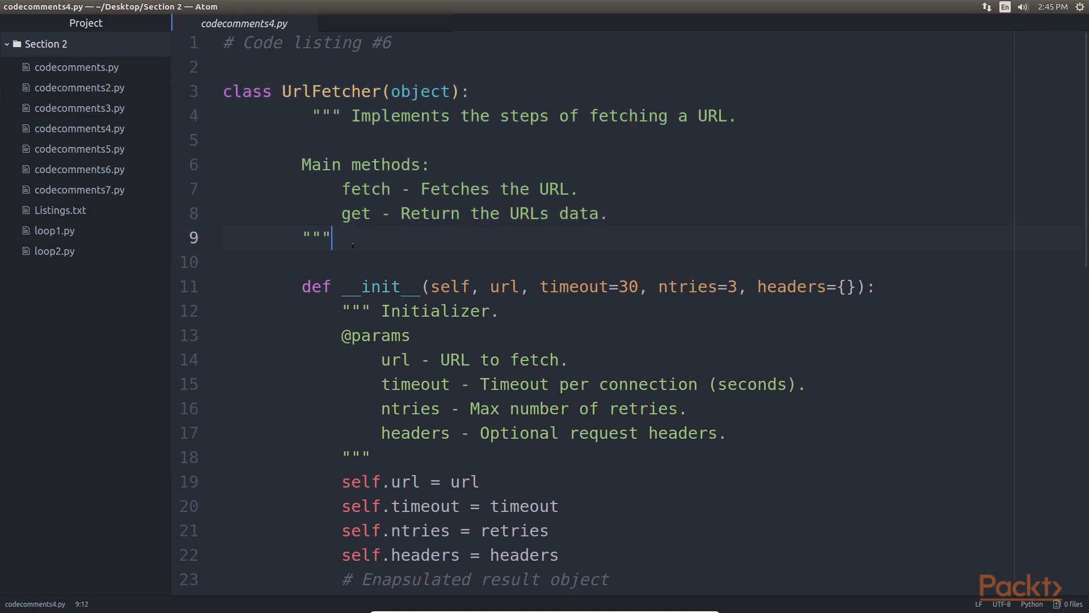
scroll(down, 3)
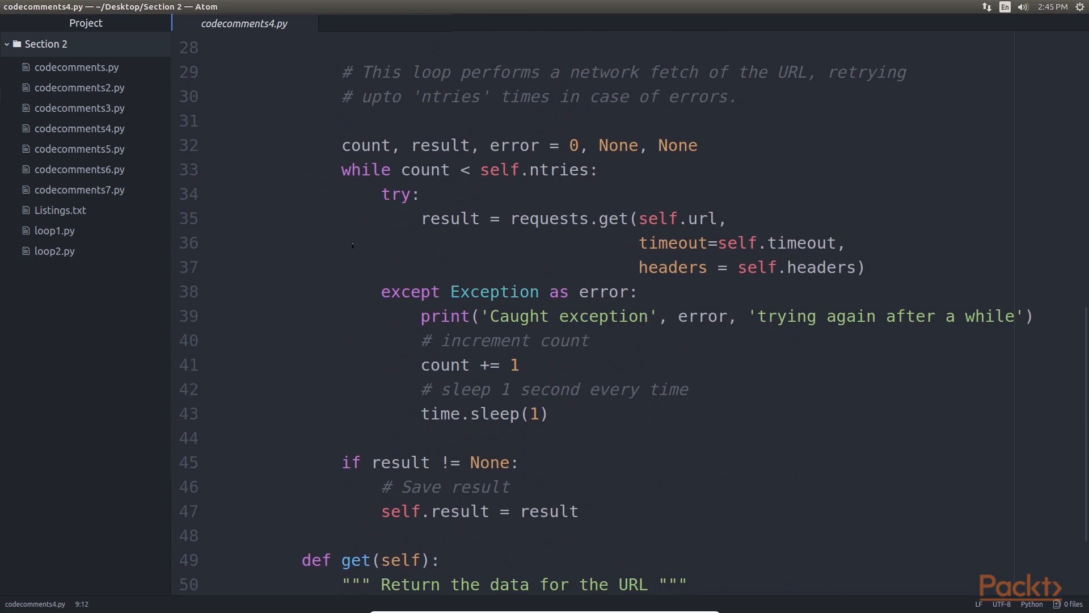
scroll(down, 3)
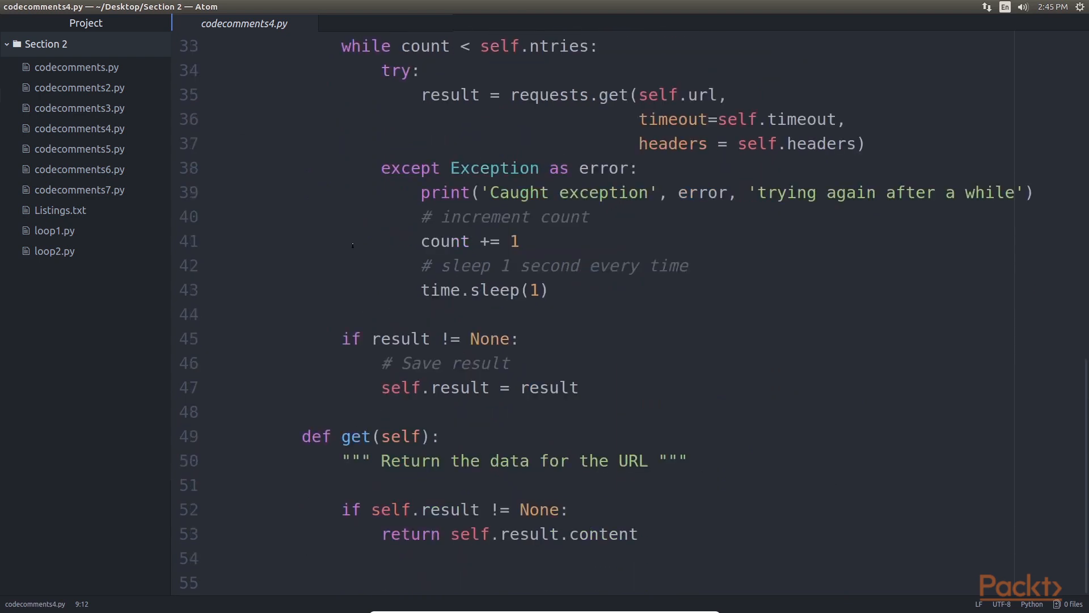
scroll(up, 3)
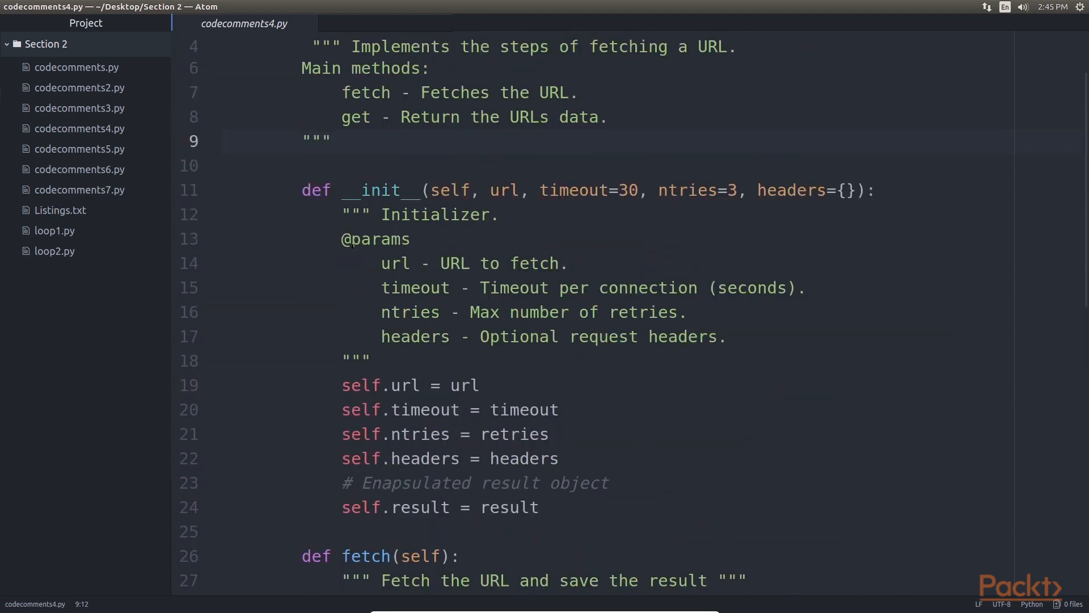
scroll(up, 3)
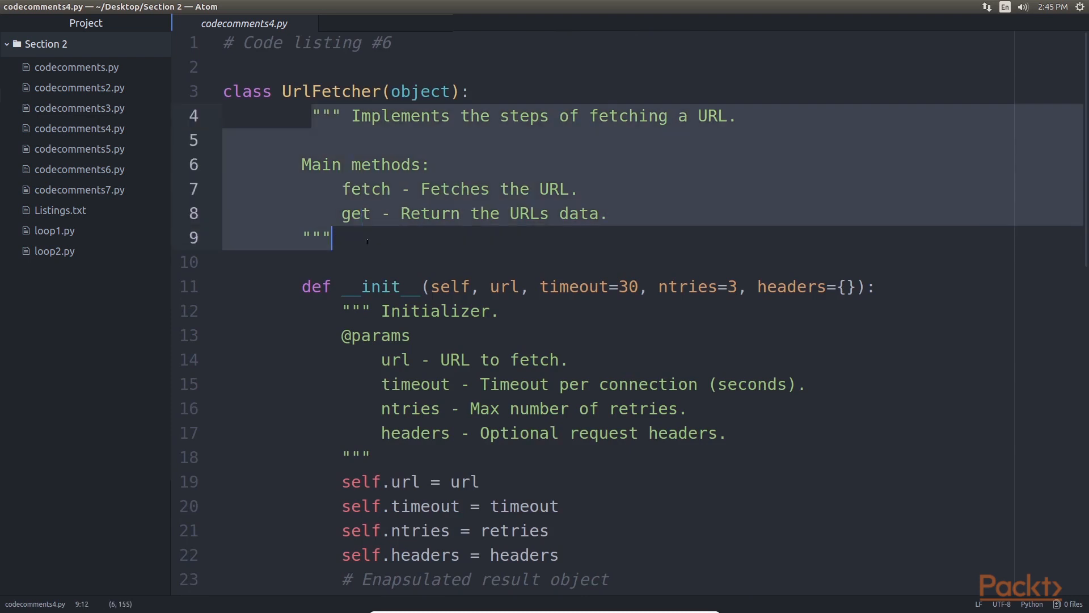
click(389, 188)
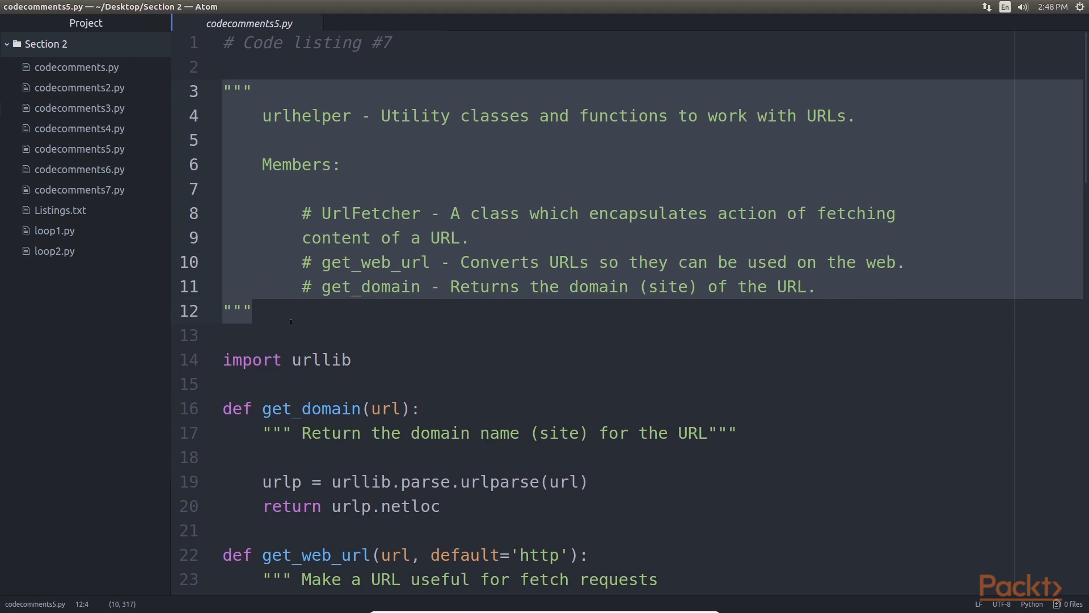
- Highlight the urlhelper module docstring, then open codecomments6.py from the Project tree
click(252, 311)
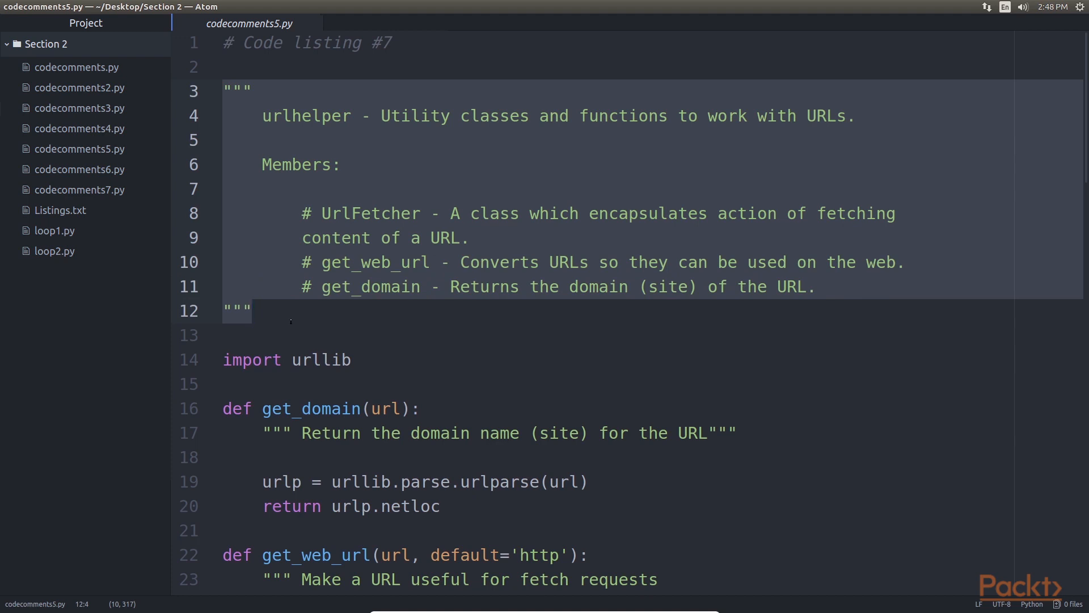
click(252, 311)
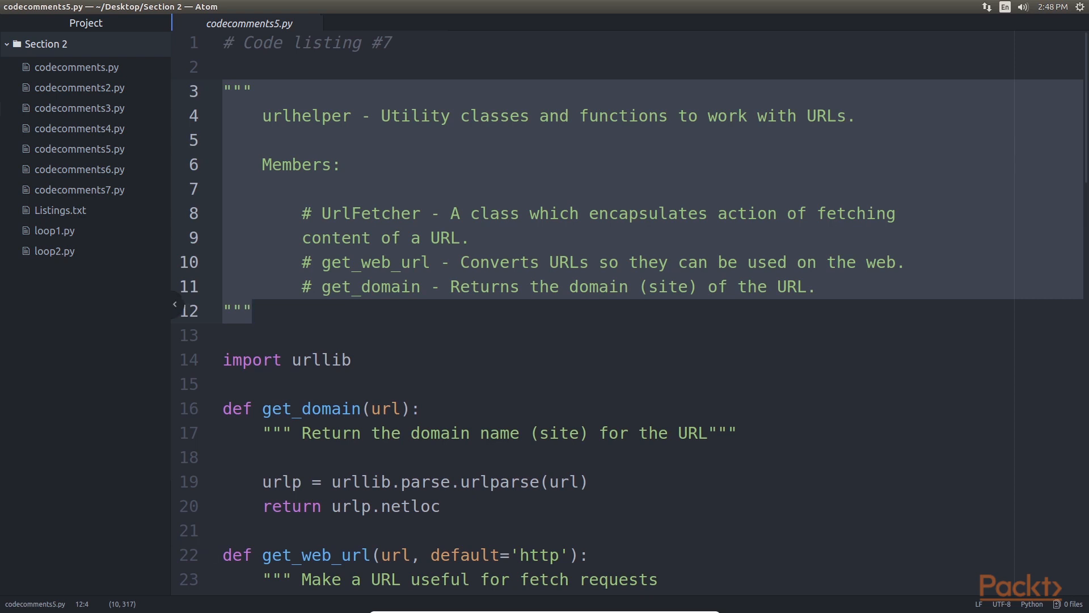
click(255, 309)
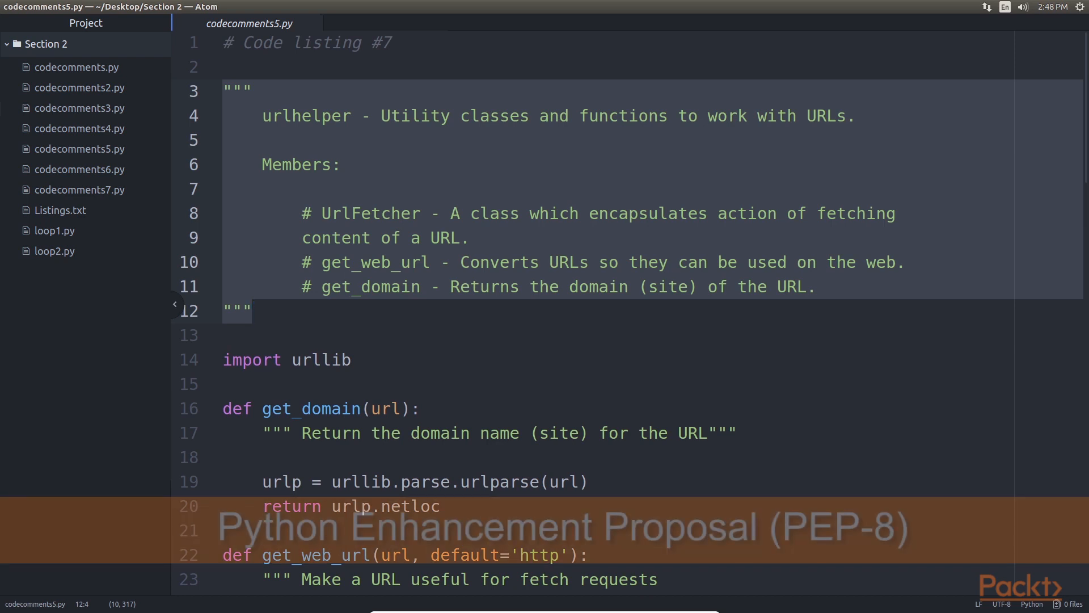
click(79, 169)
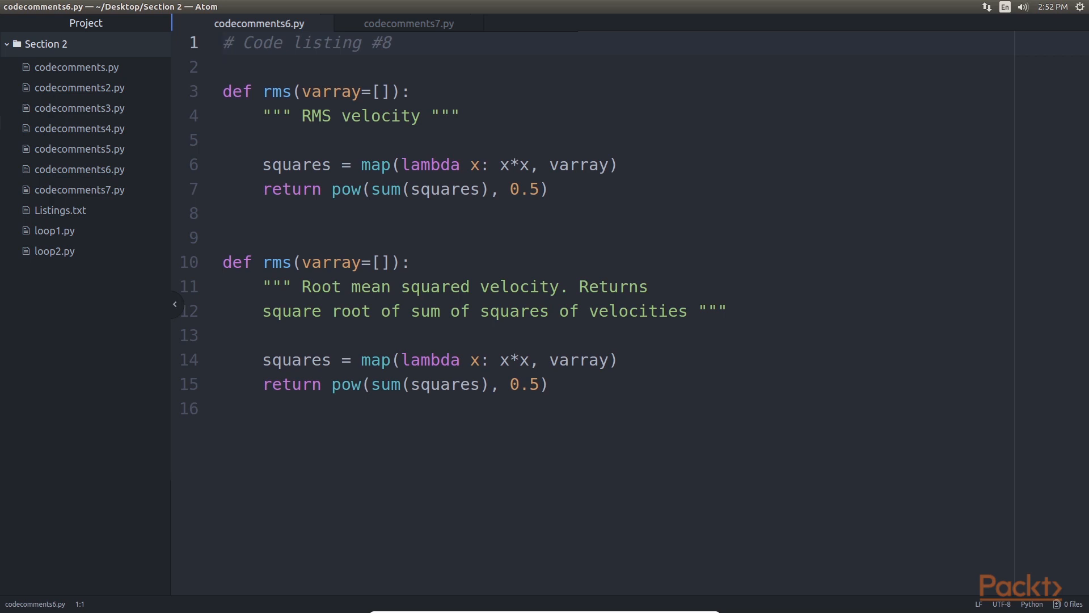
- Flip between the codecomments6.py and codecomments7.py tabs, ending on codecomments7.py listing #9
click(223, 43)
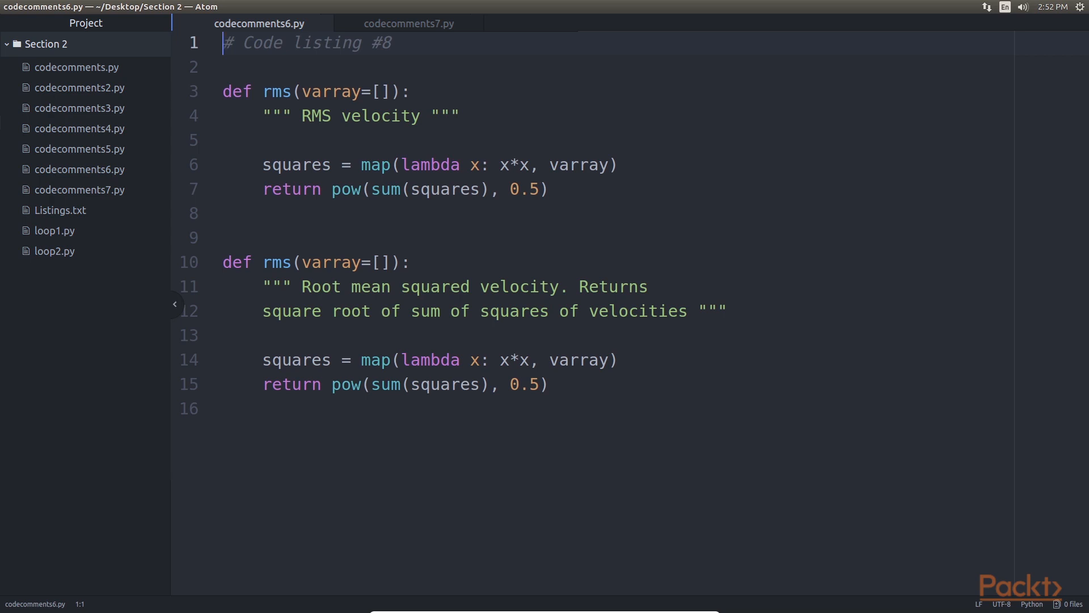
click(401, 22)
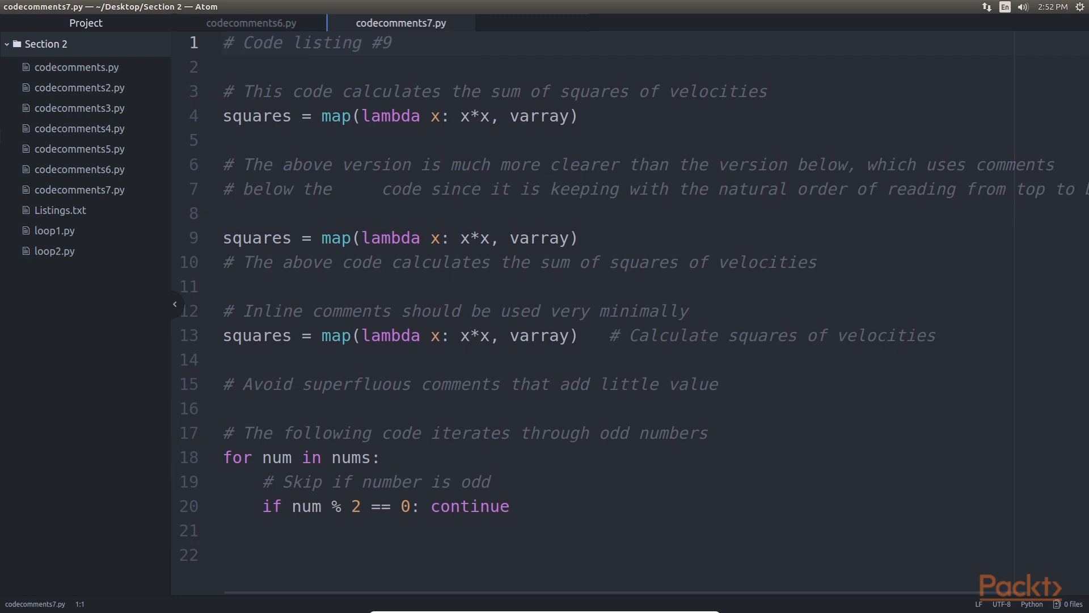
click(259, 23)
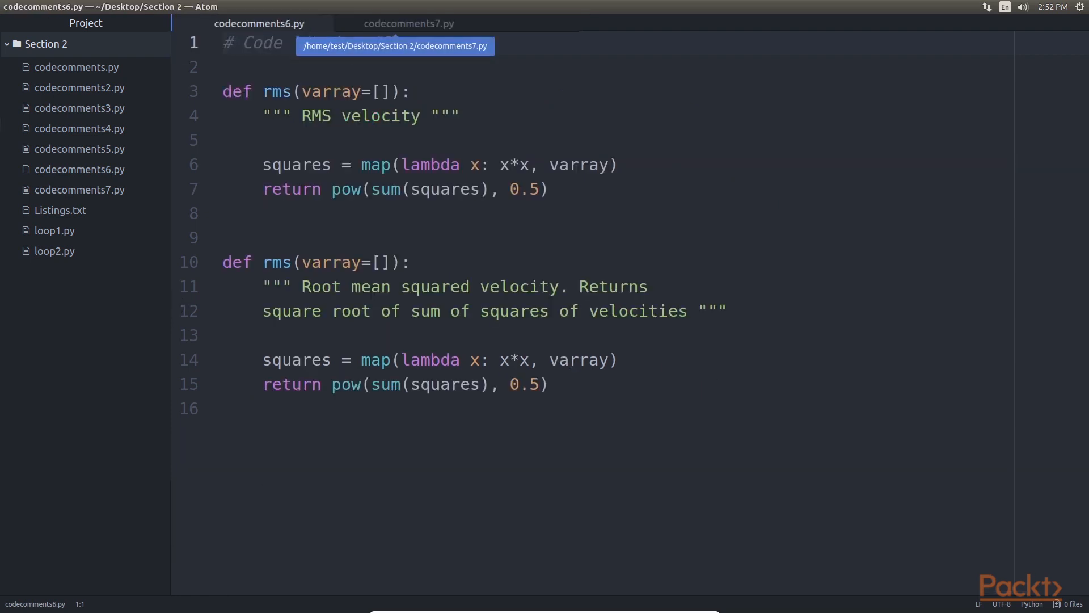
click(408, 23)
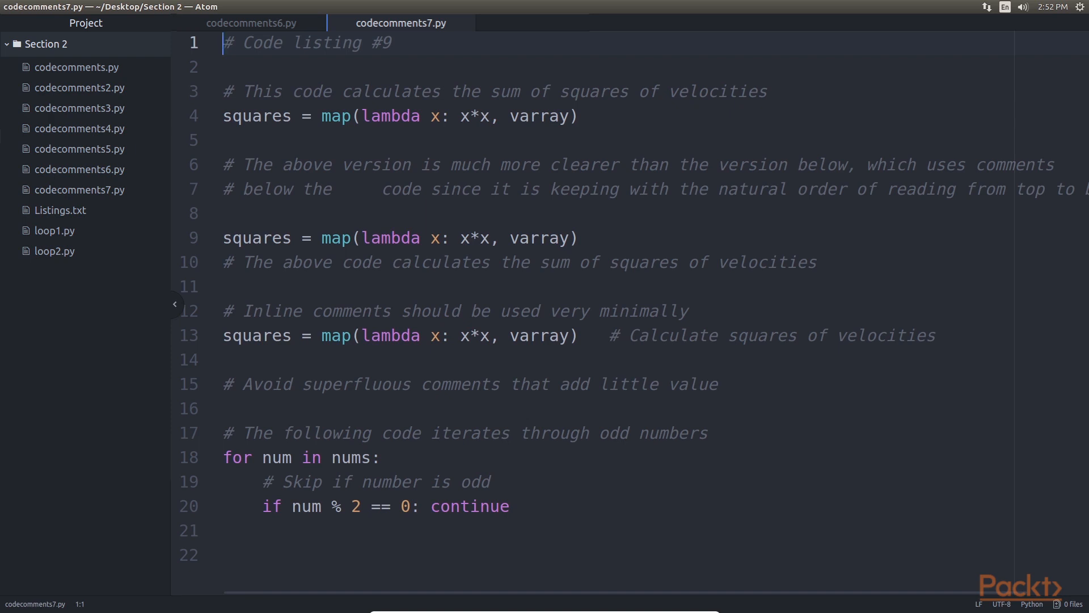
mouse_move(212, 125)
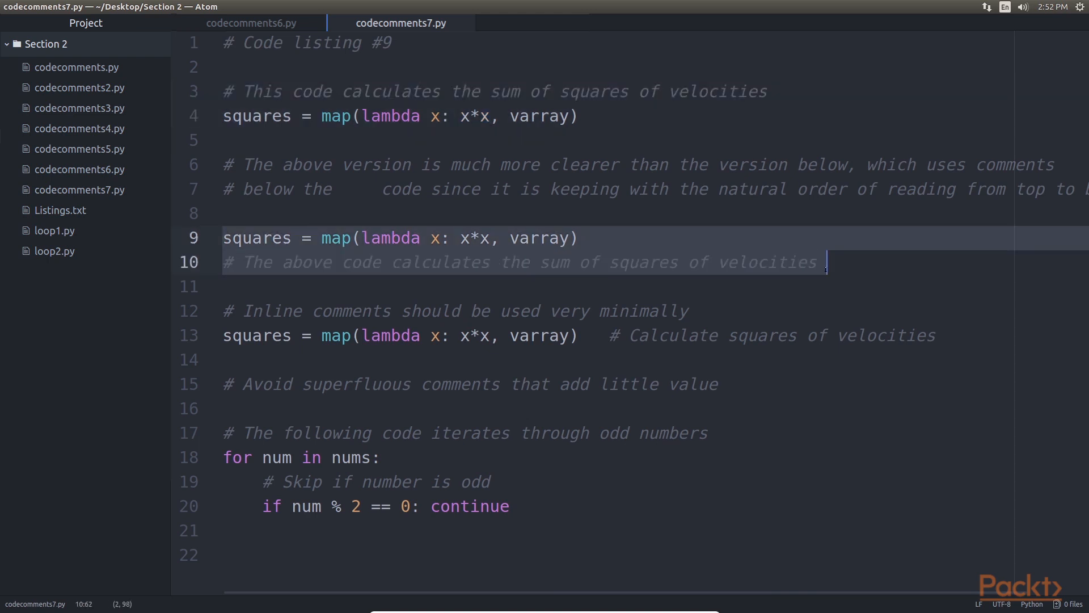
click(937, 336)
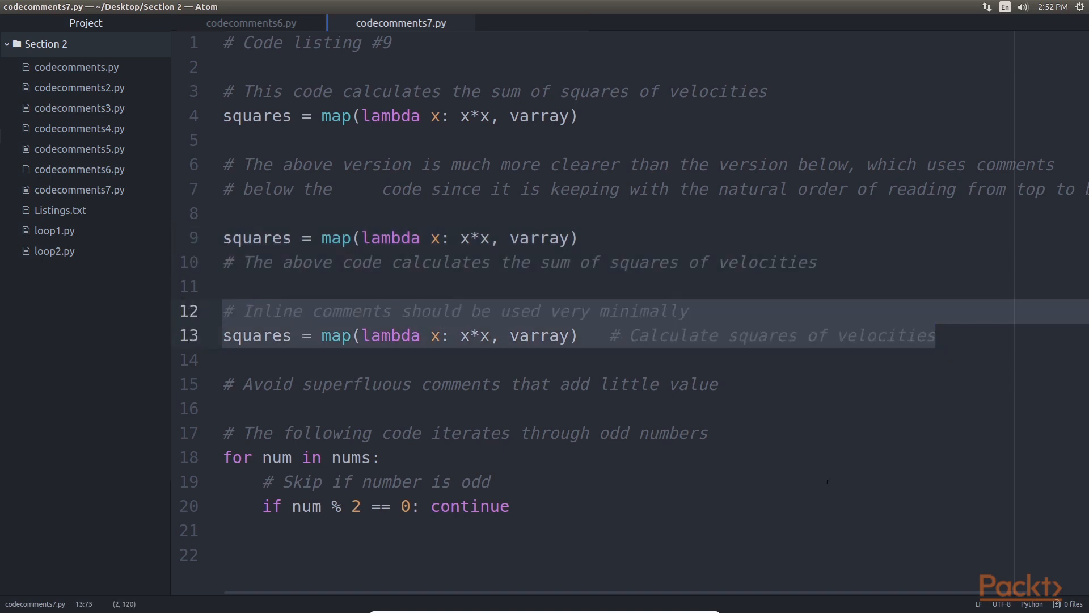
click(936, 336)
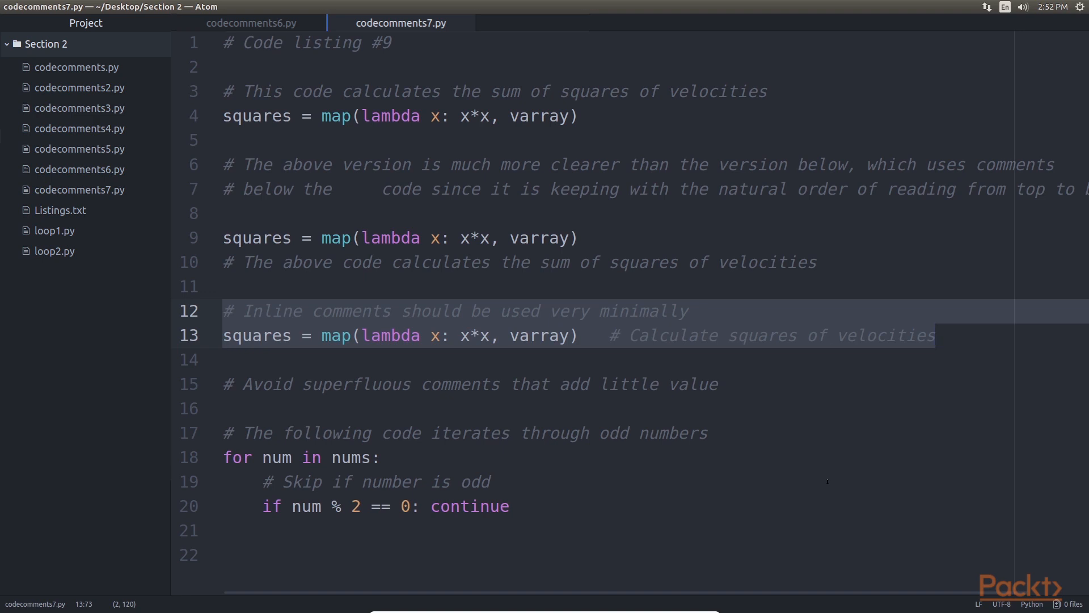
click(936, 336)
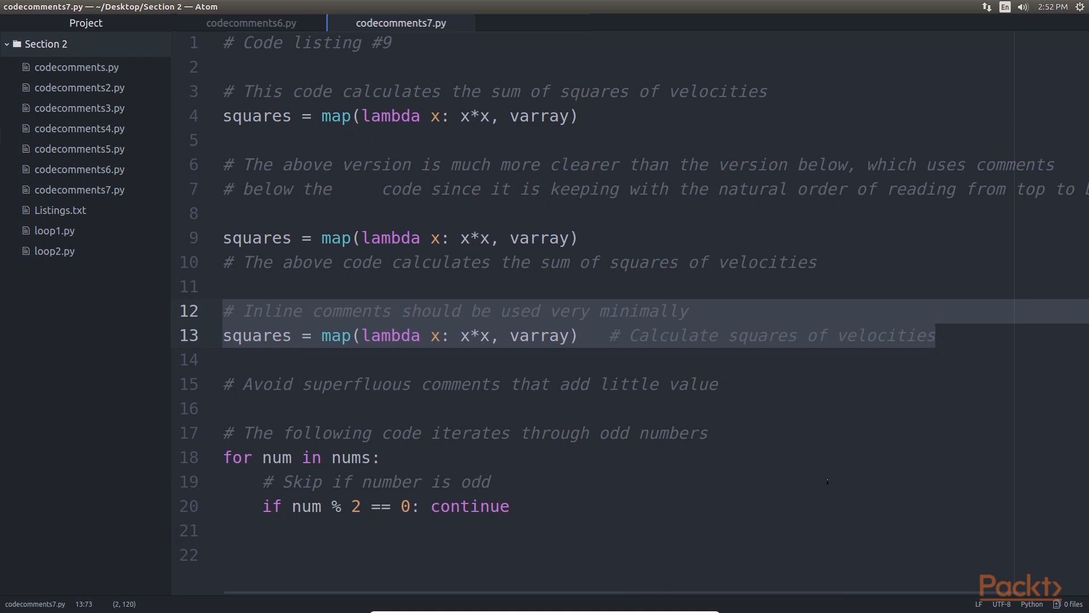
click(936, 336)
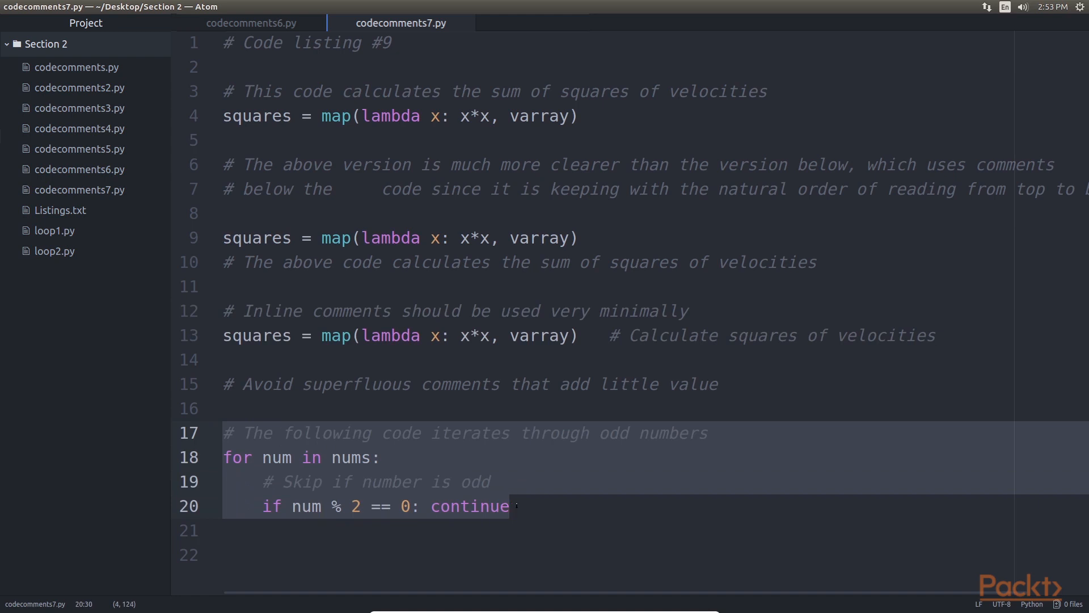
click(511, 505)
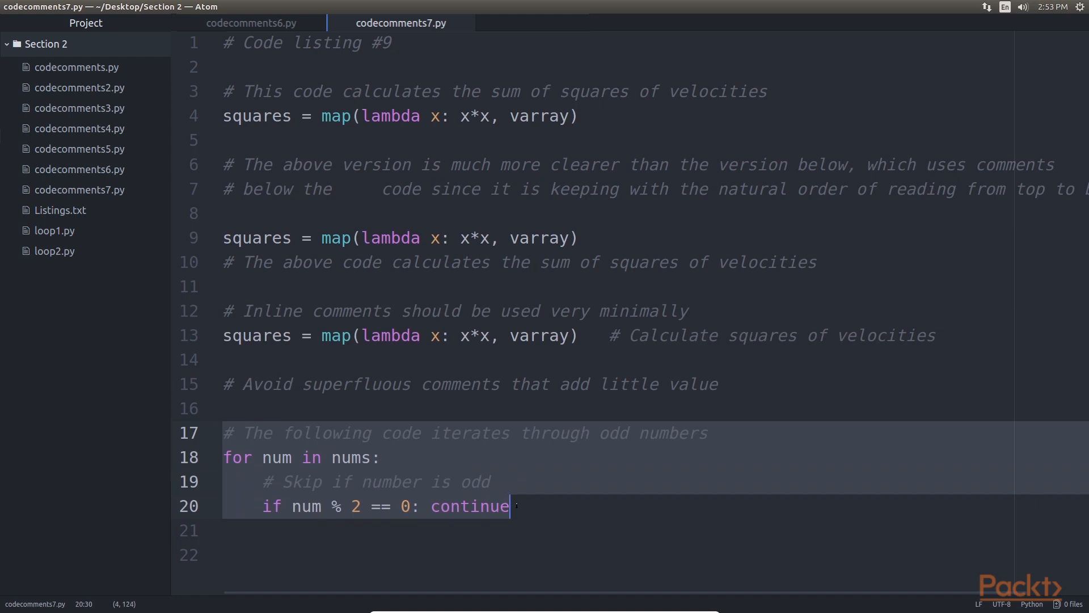